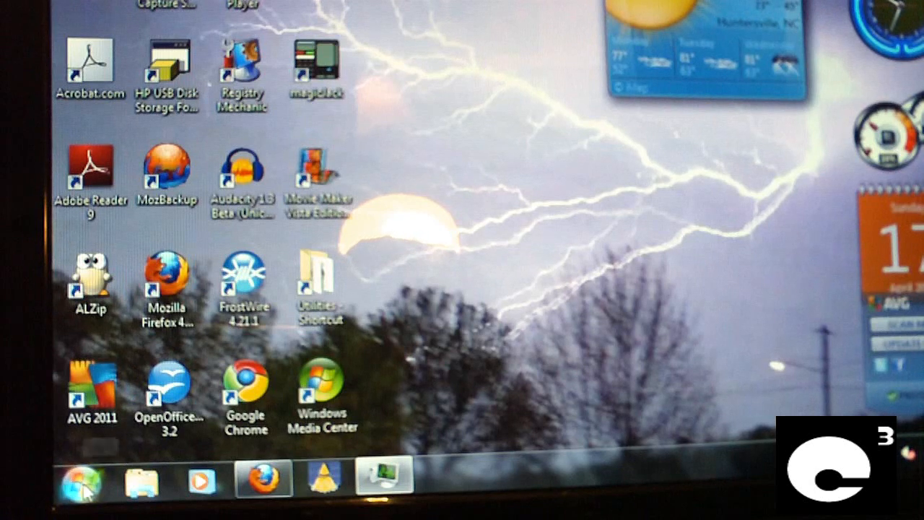
Open the Start menu and expand the Shut down options to reach Lock
left_click(81, 483)
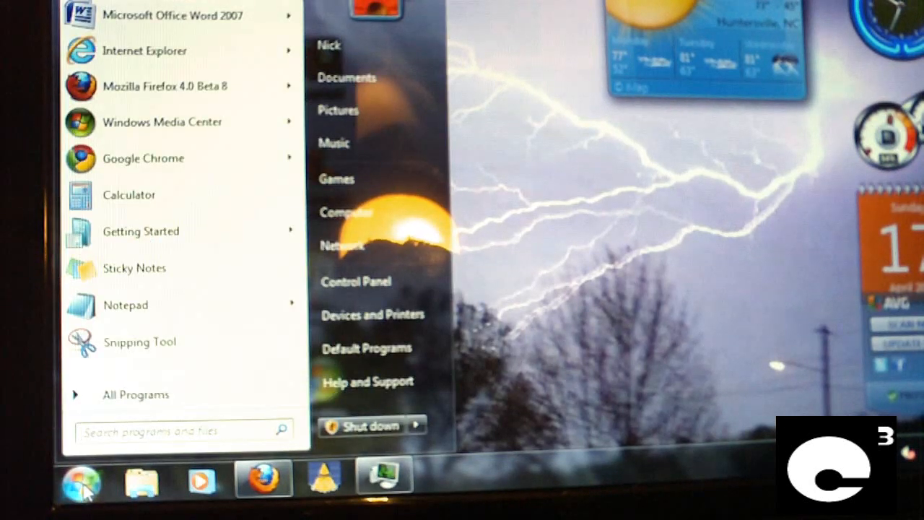
mouse_move(323, 400)
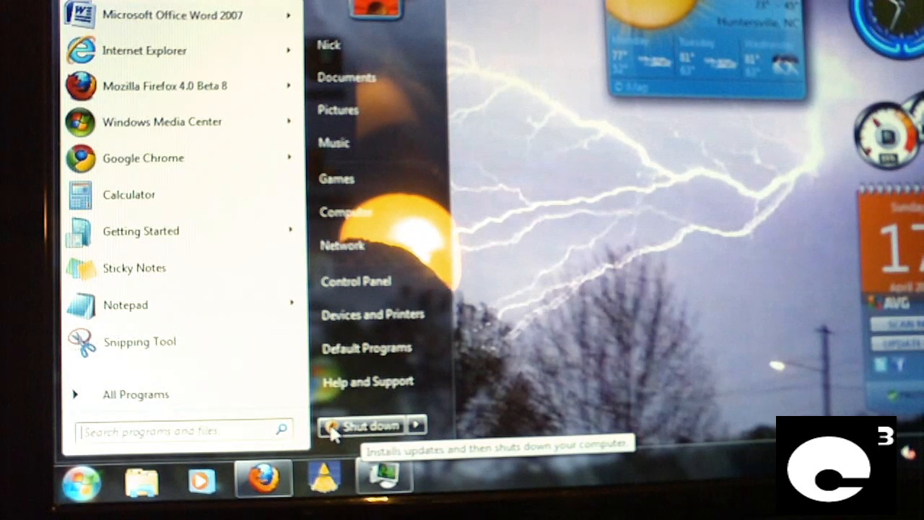
left_click(416, 425)
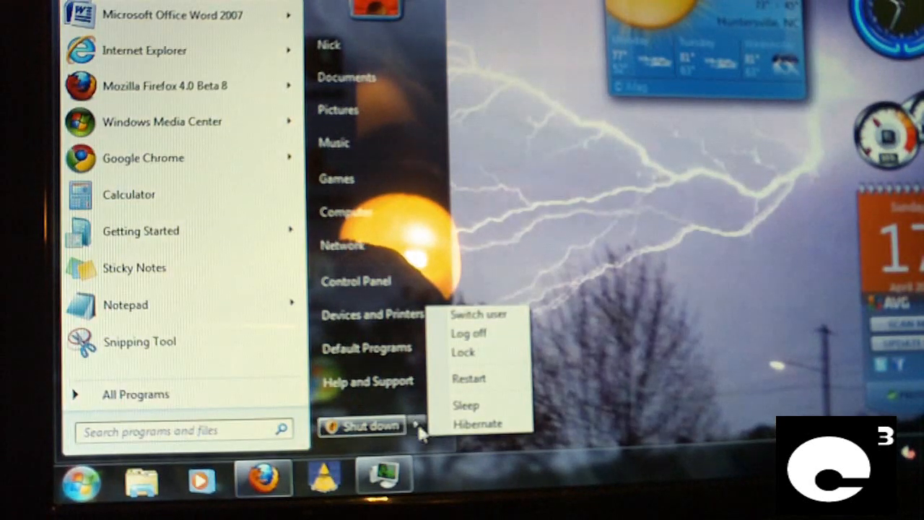
mouse_move(511, 417)
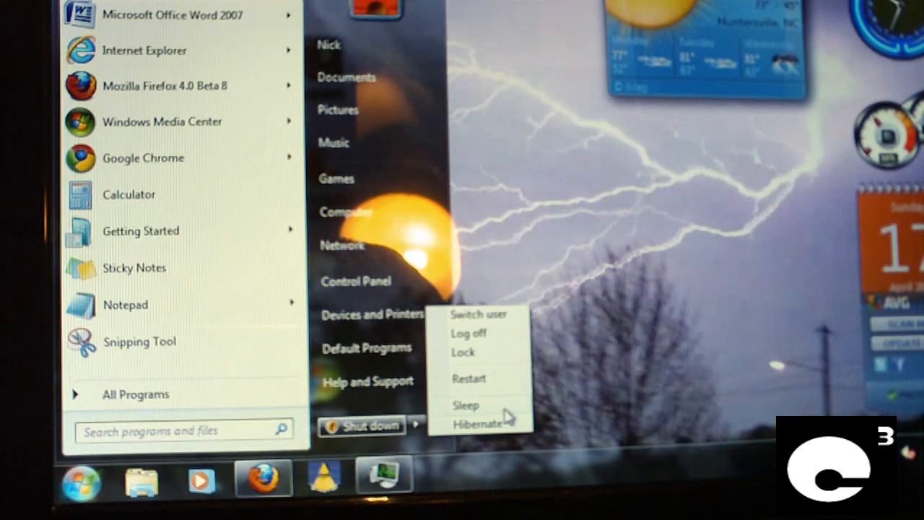
mouse_move(481, 423)
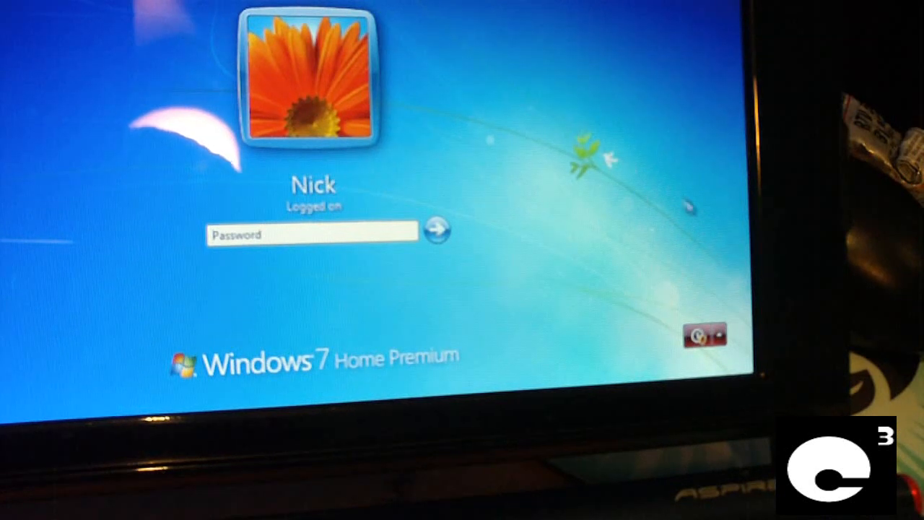
Enter the password on the logon screen to unlock Nick's session
left_click(721, 335)
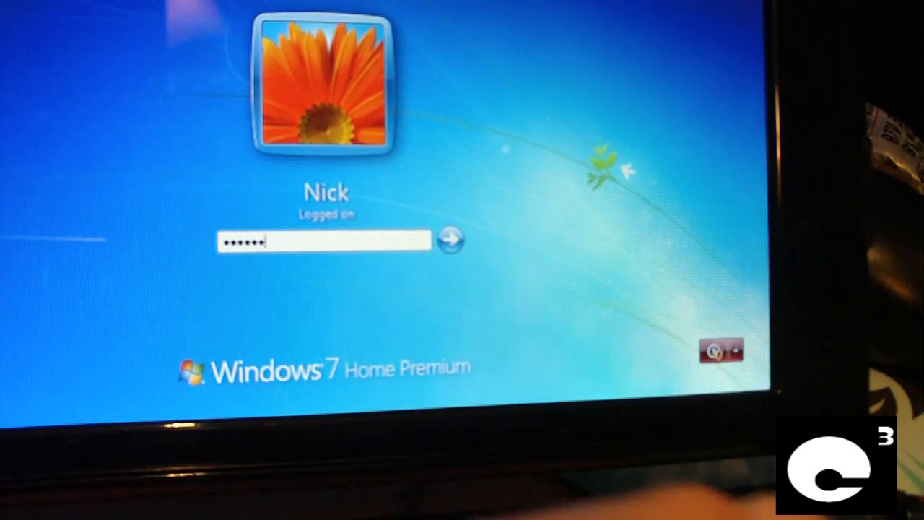
left_click(450, 239)
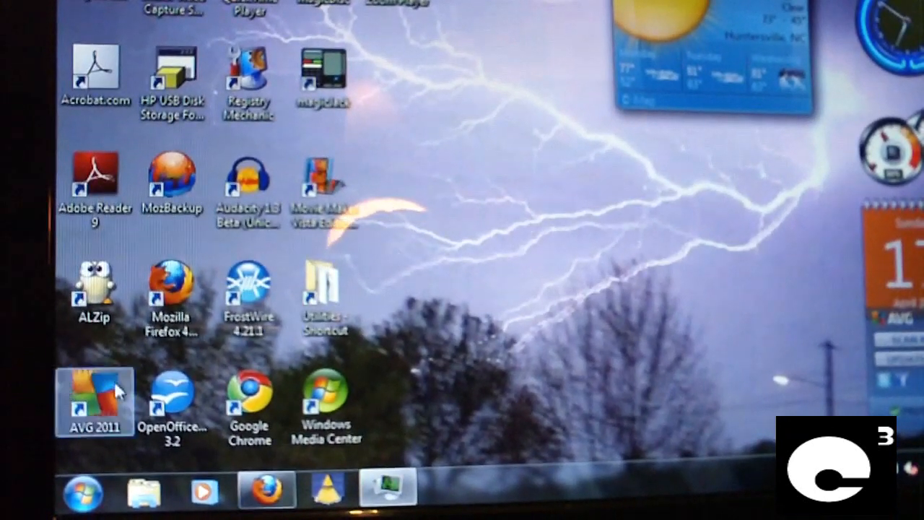
left_click(82, 492)
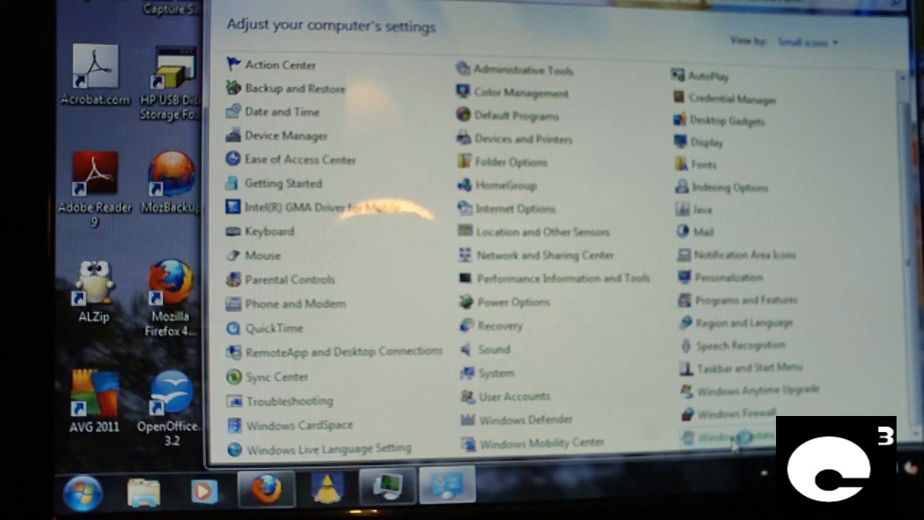
left_click(729, 437)
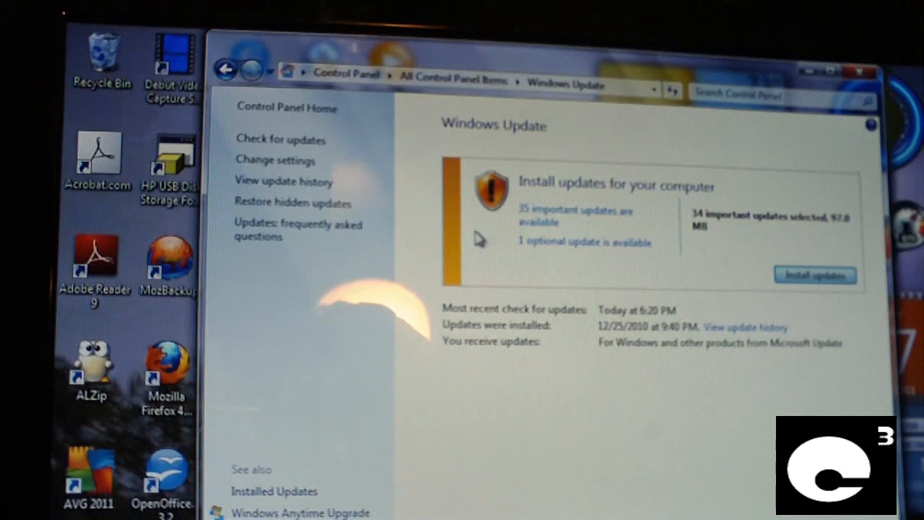
mouse_move(383, 350)
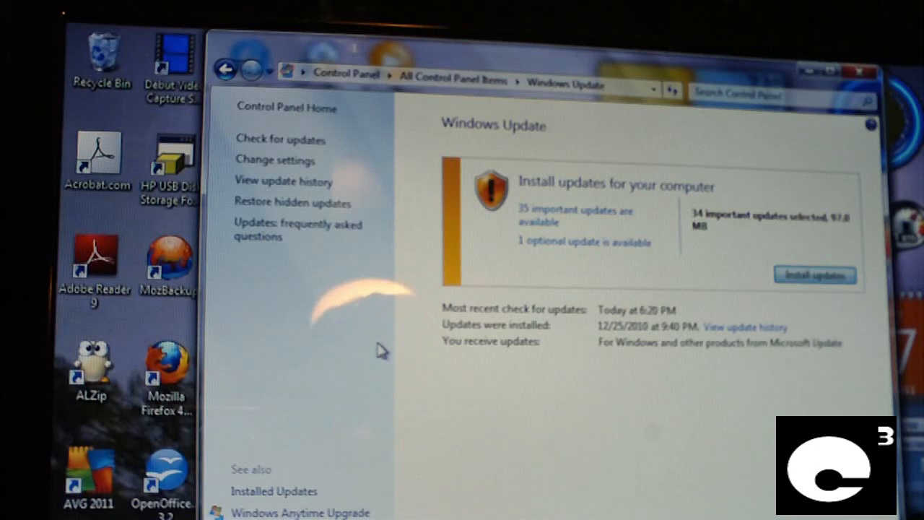
mouse_move(408, 323)
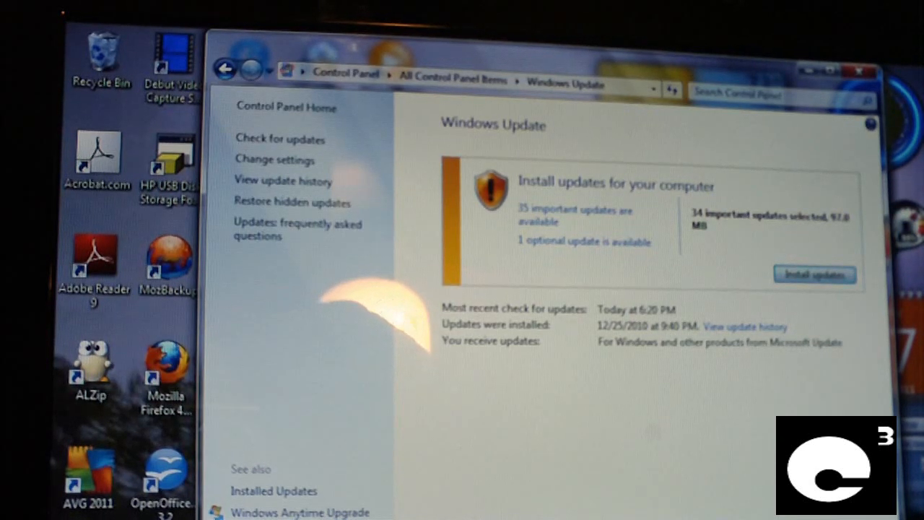
mouse_move(395, 221)
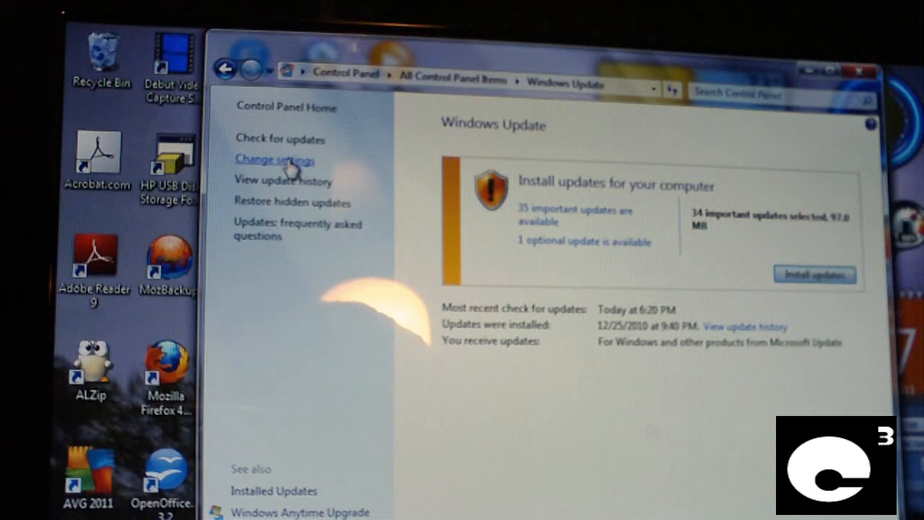
left_click(272, 160)
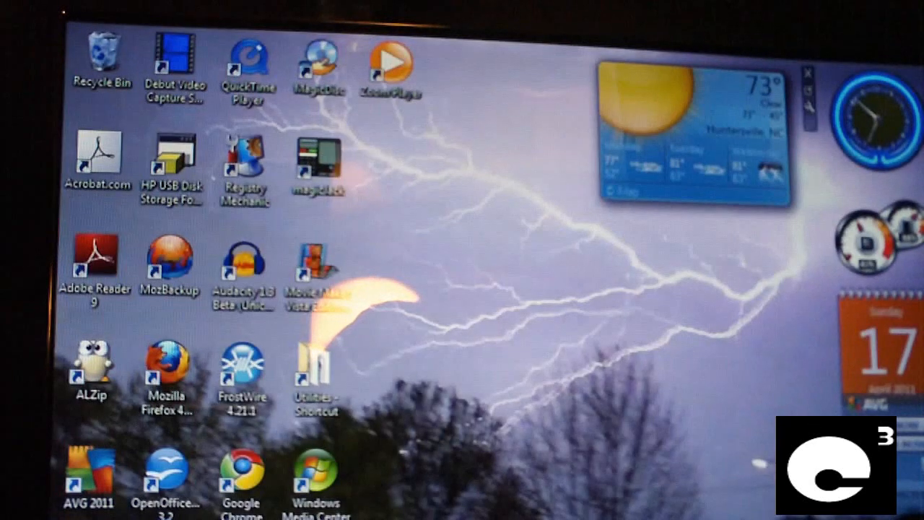
Launch regedit from the Start menu
left_click(72, 513)
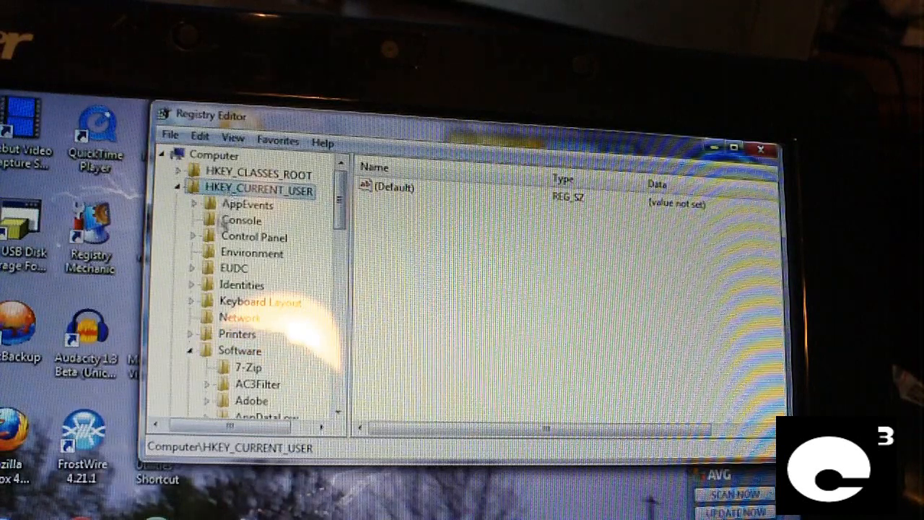
Drill down through Software, Policies and Microsoft to the Windows key
left_click(241, 350)
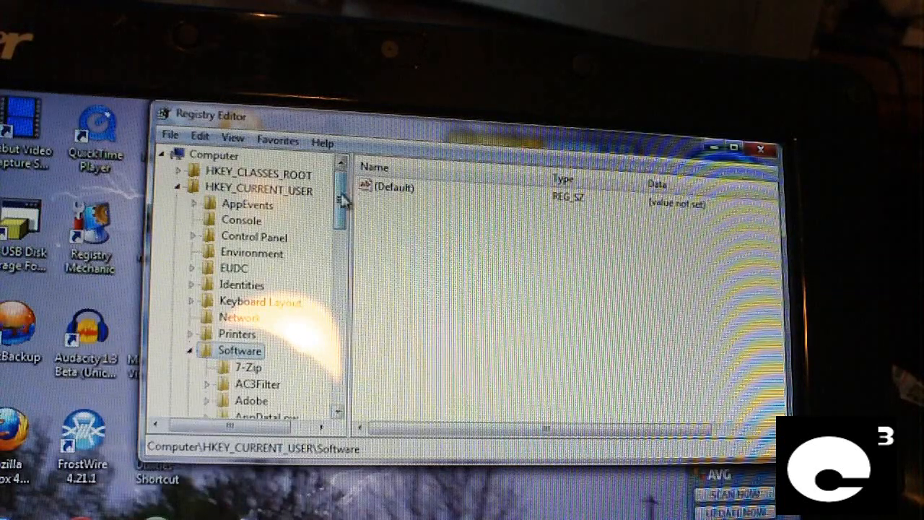
scroll("down", 3)
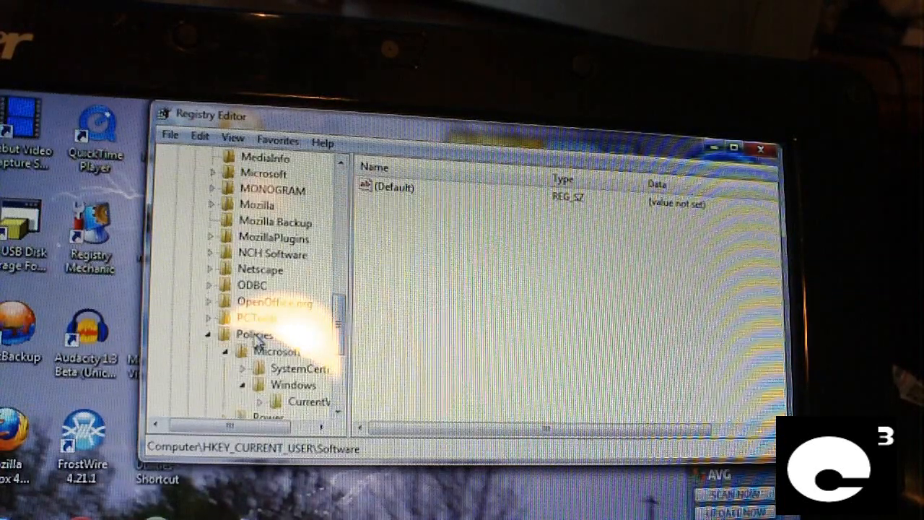
left_click(255, 335)
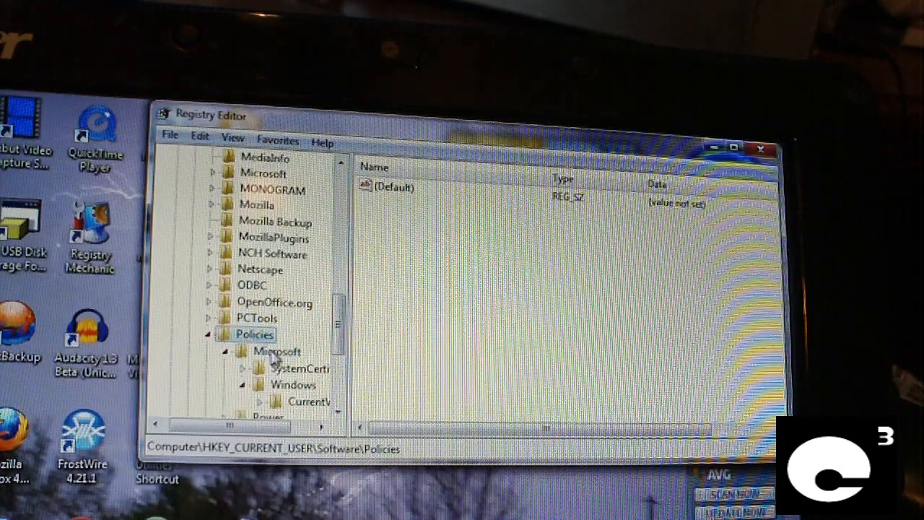
left_click(277, 351)
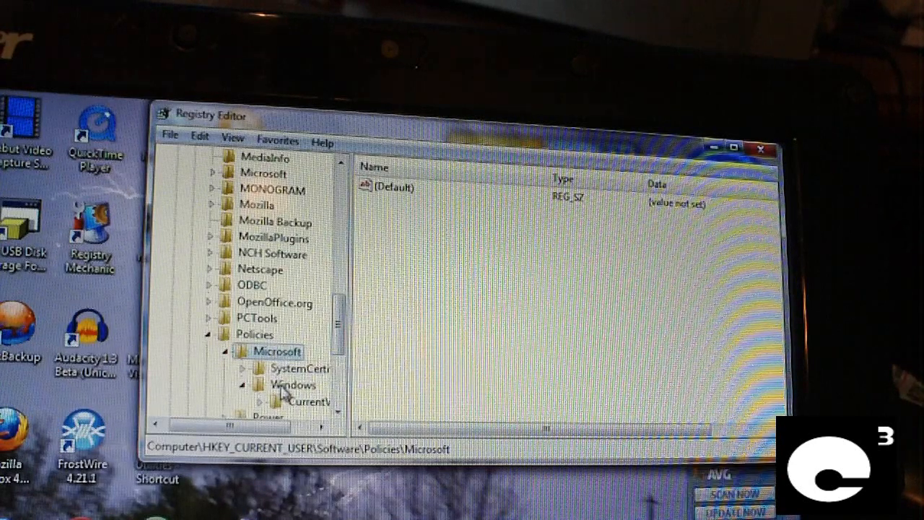
left_click(293, 385)
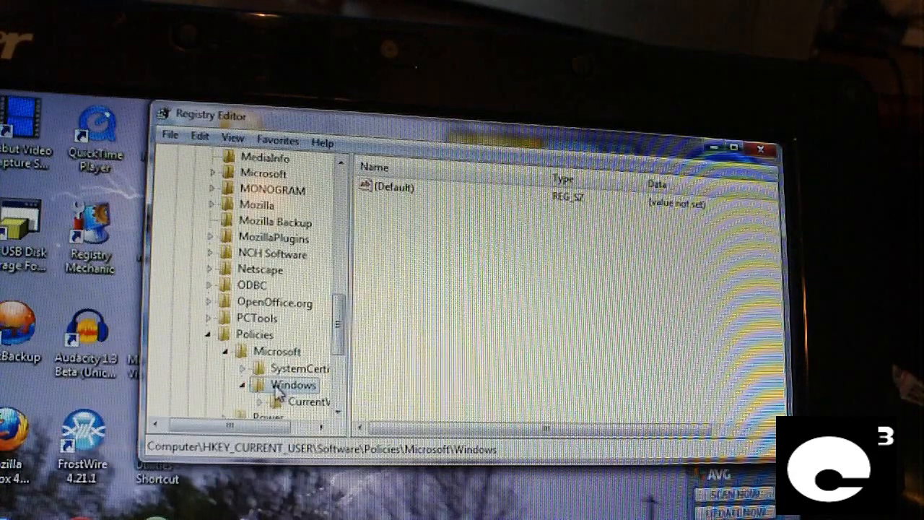
Create a new key named WindowsUpdate under the Windows key
right_click(289, 385)
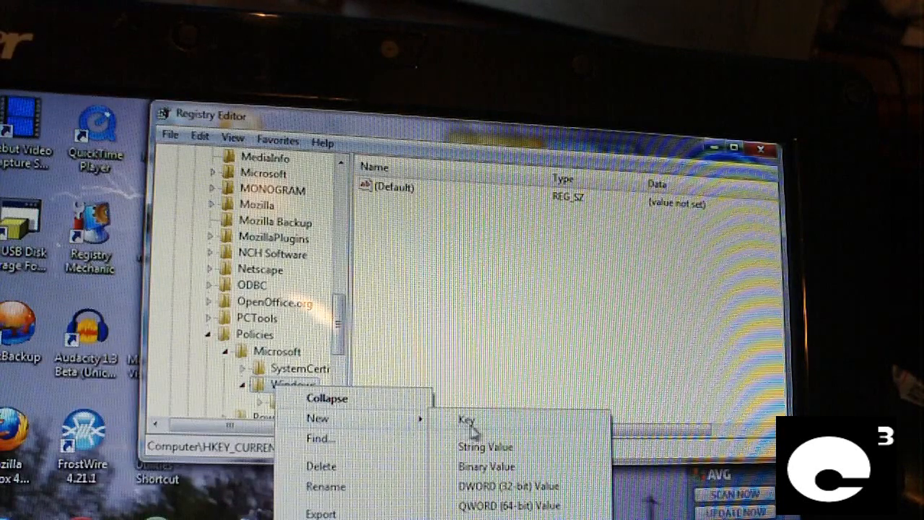
left_click(466, 421)
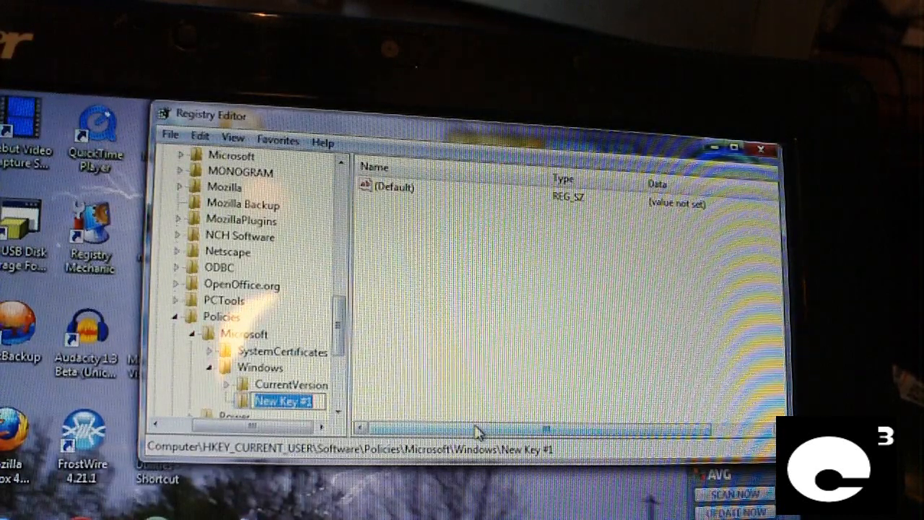
type("WindowsUpdate")
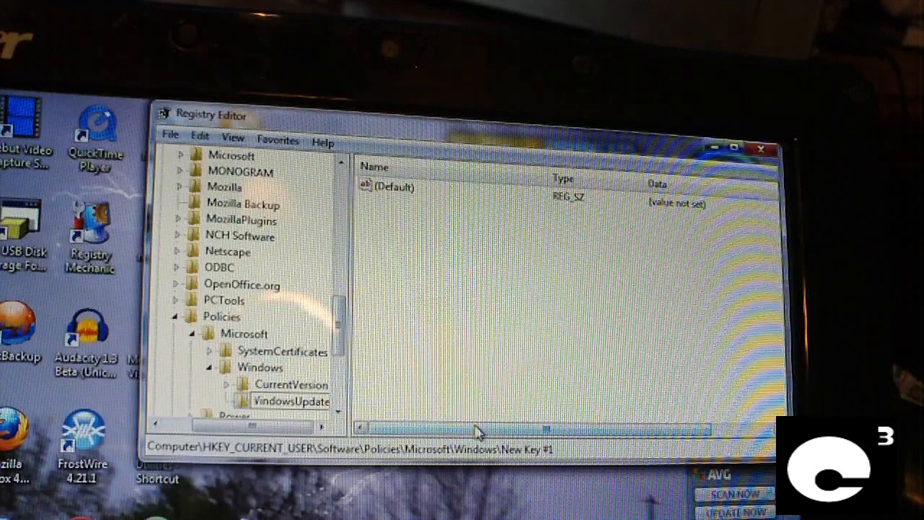
left_click(293, 401)
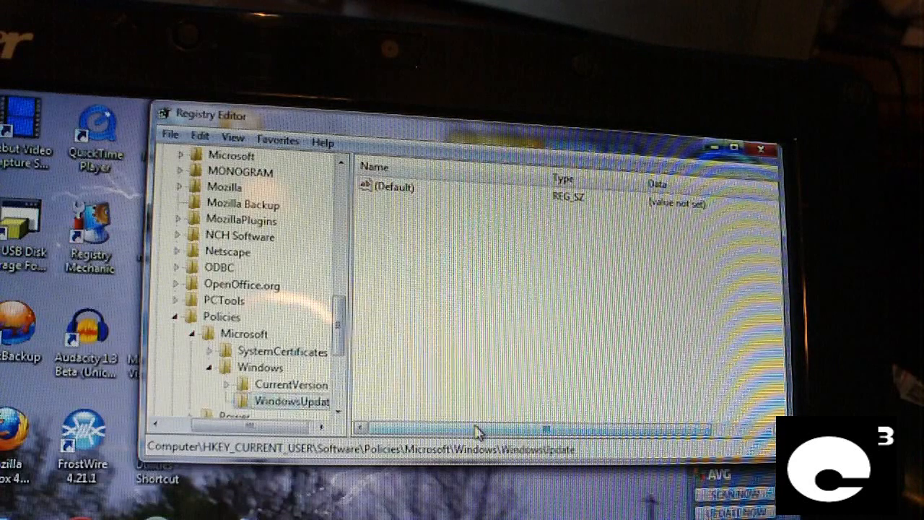
Add a subkey named AU inside WindowsUpdate
left_click(295, 402)
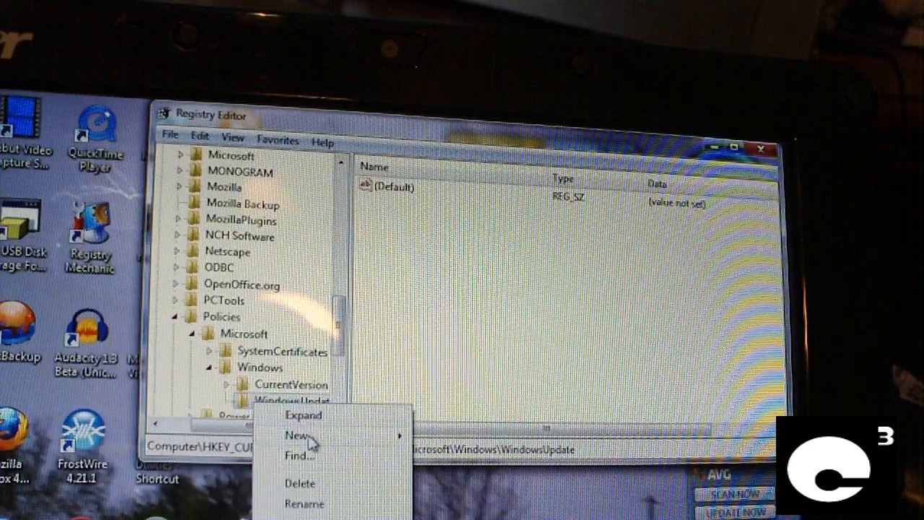
mouse_move(296, 434)
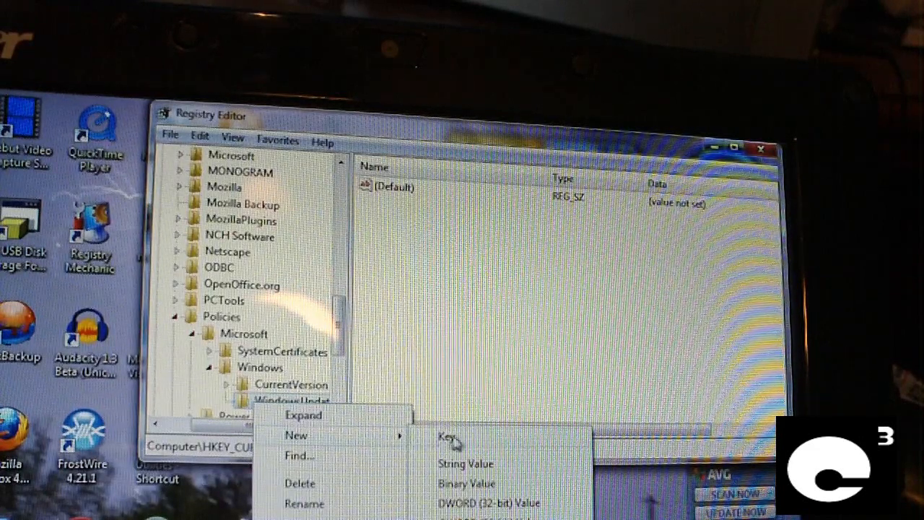
left_click(448, 437)
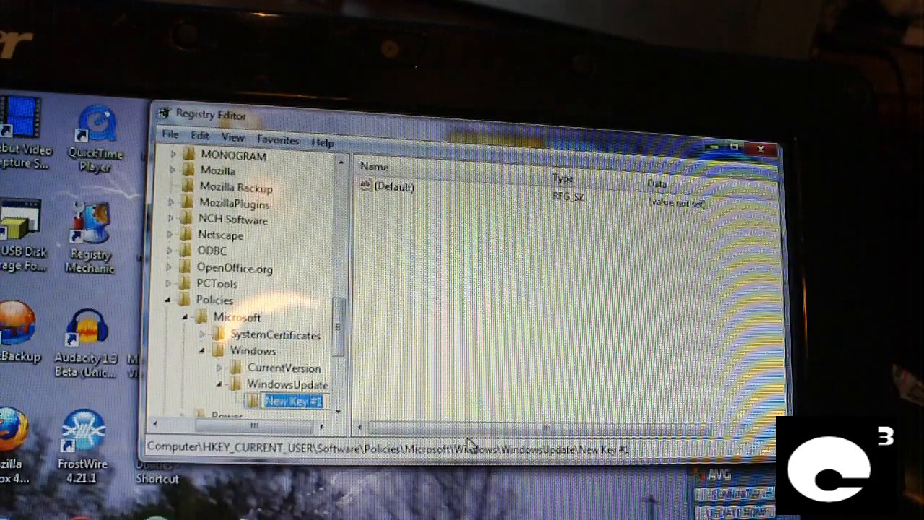
type("A")
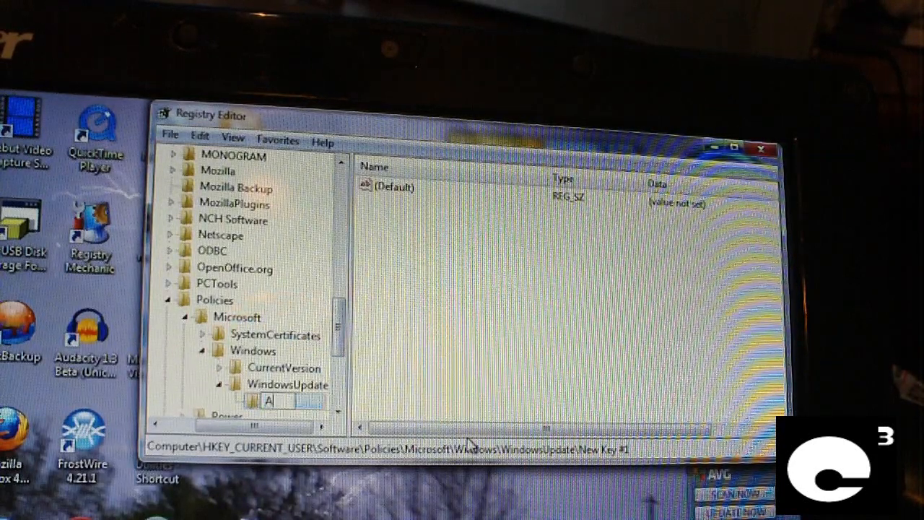
type("AU")
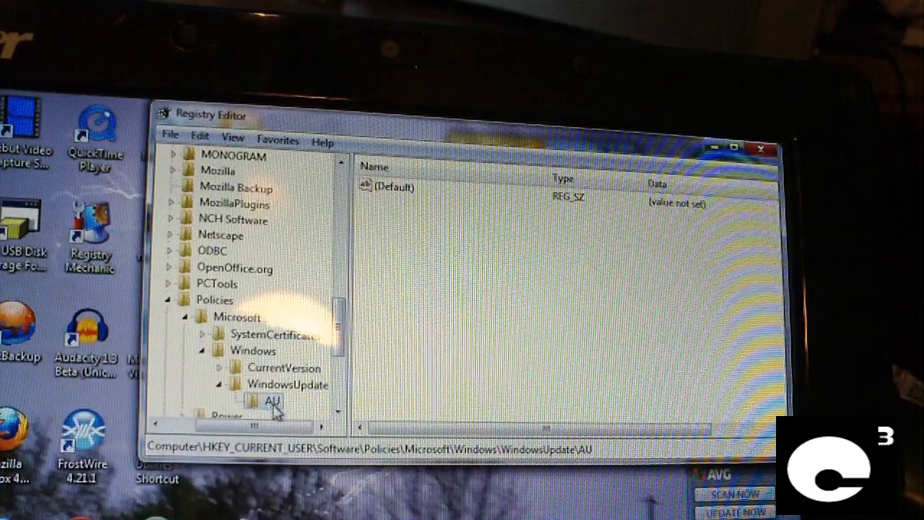
mouse_move(423, 239)
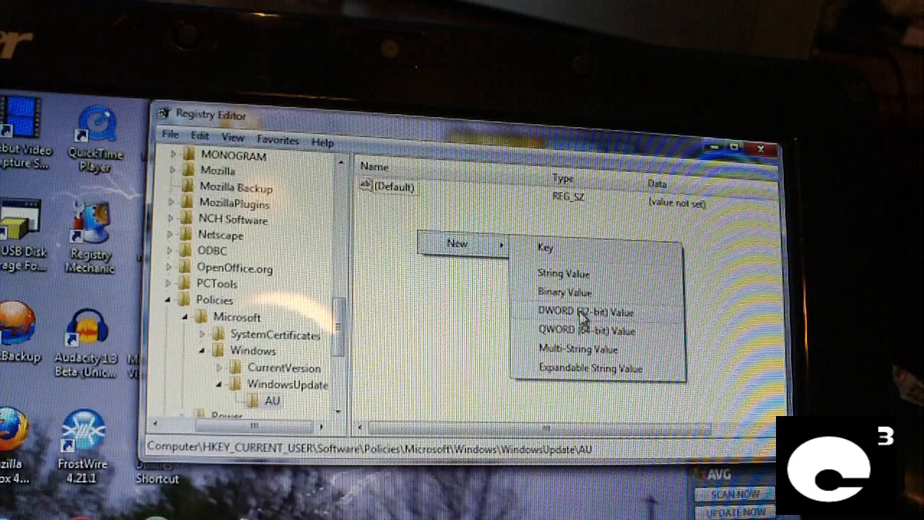
Create a DWORD (32-bit) value in AU named NoAUAsDefaultShutdownOption
left_click(576, 311)
type("NoAU")
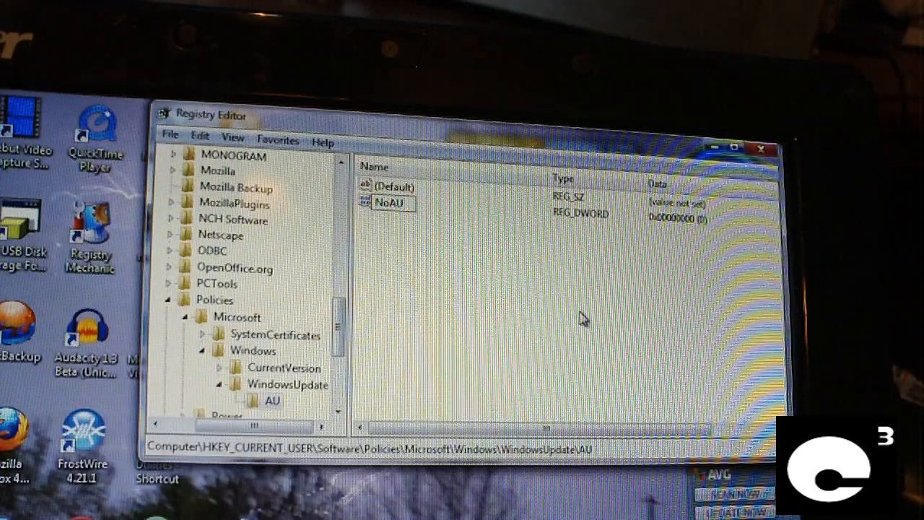
type("AsDefault")
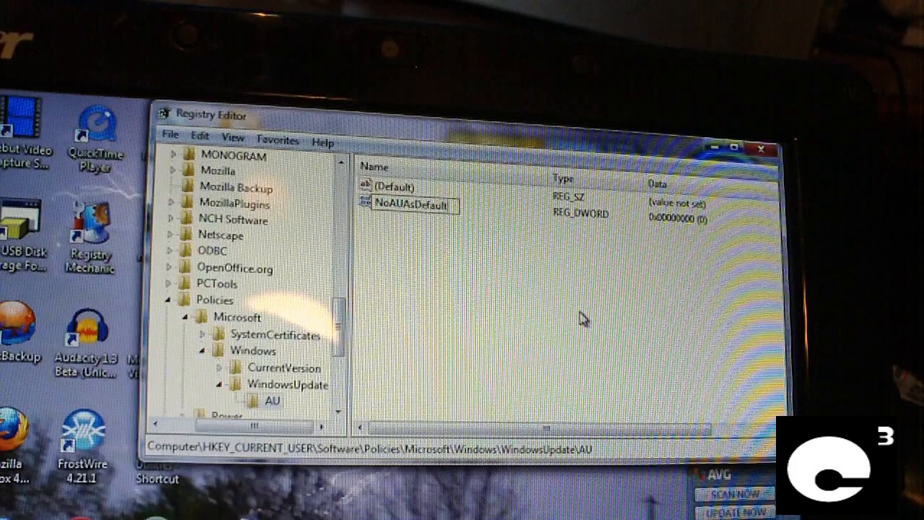
type("Shutdow")
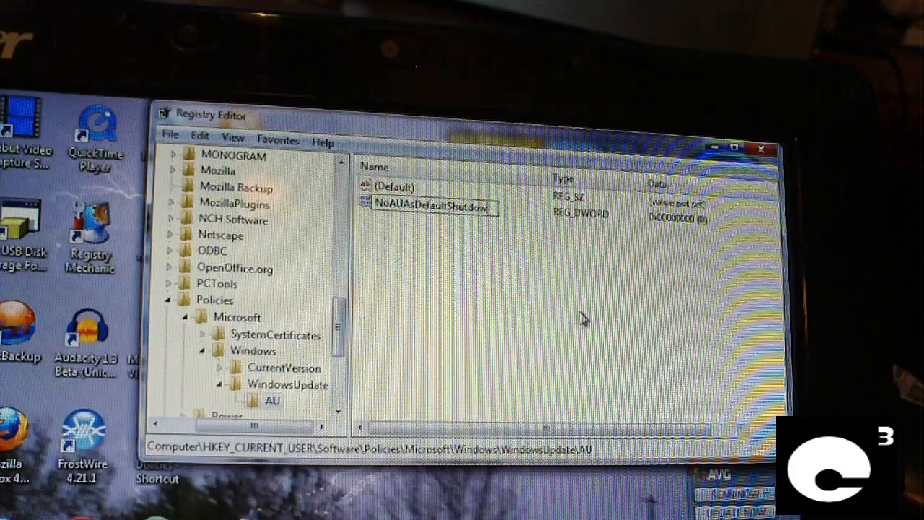
type("Option")
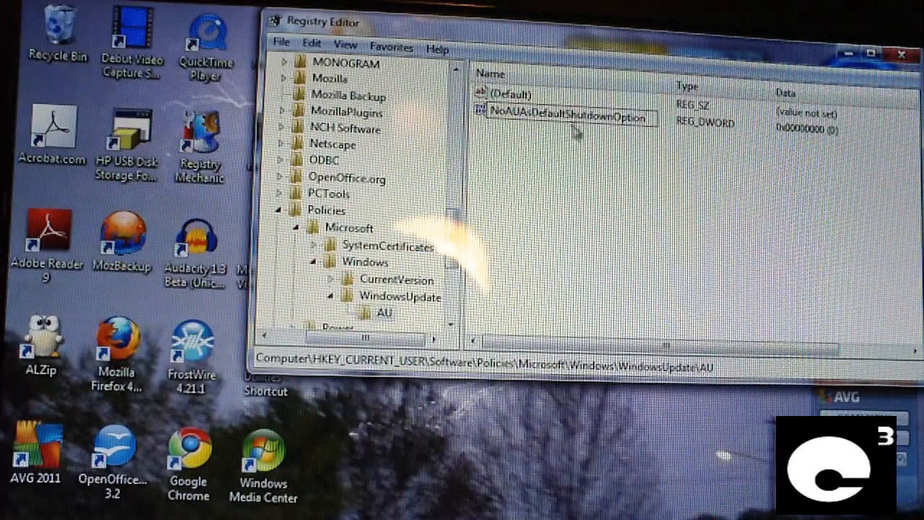
Set NoAUAsDefaultShutdownOption's value data to 1
left_click(567, 117)
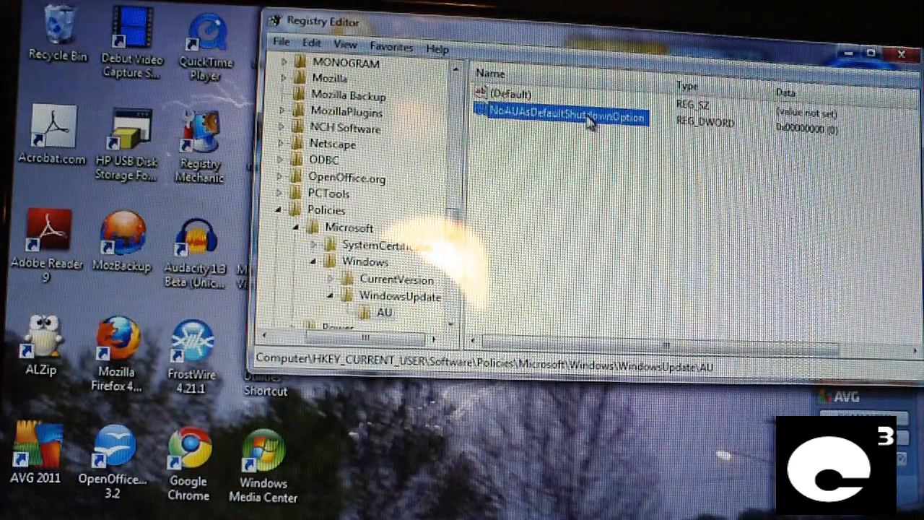
double_click(564, 115)
type("1")
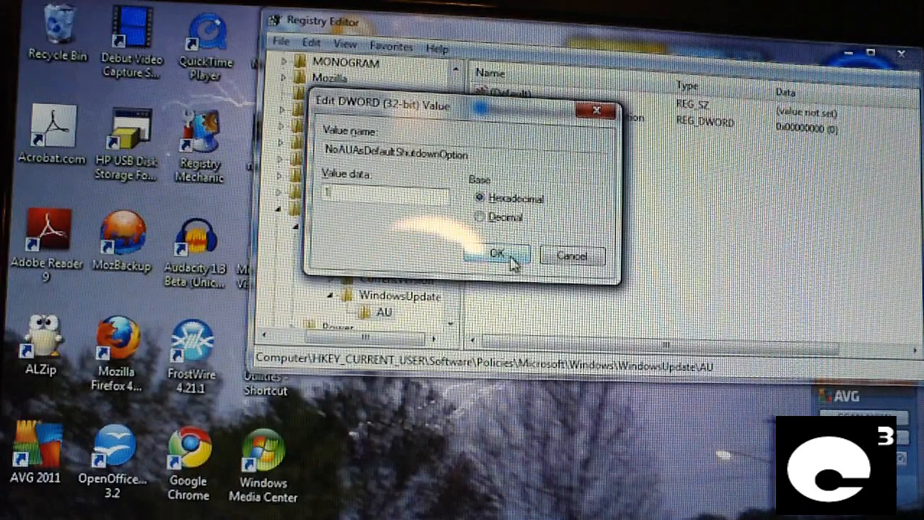
left_click(496, 256)
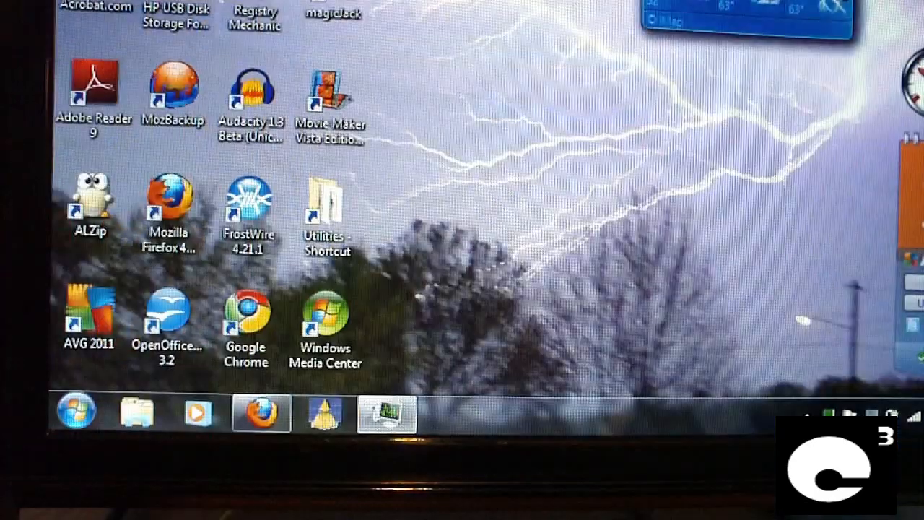
Reopen Start and expand Shut down options, now showing Install Updates and Shut Down
left_click(75, 412)
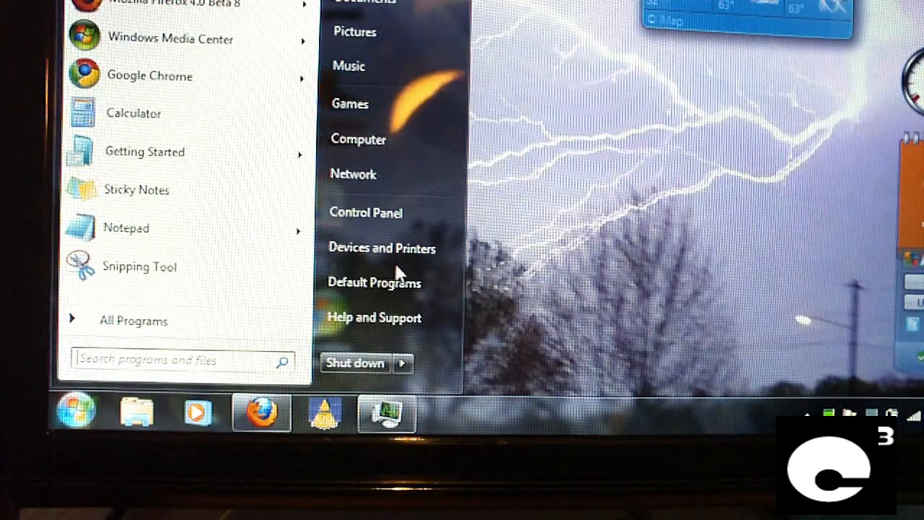
mouse_move(375, 368)
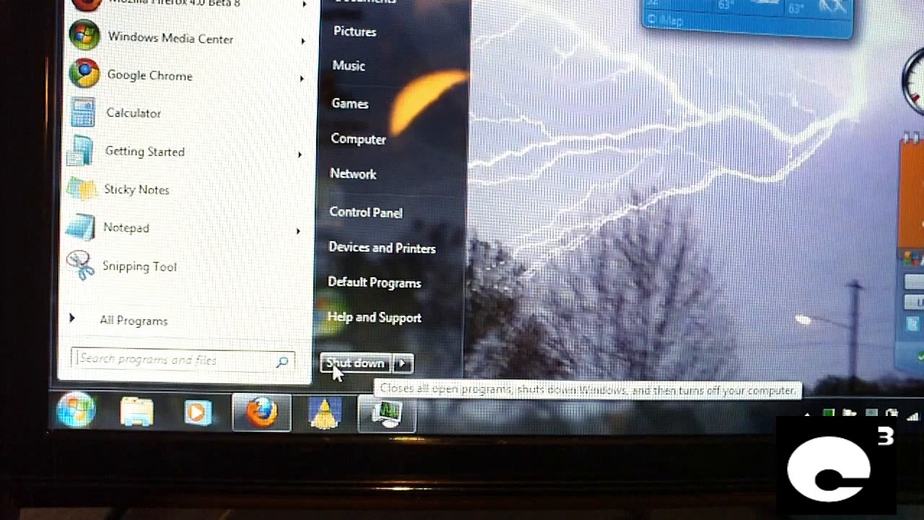
mouse_move(408, 370)
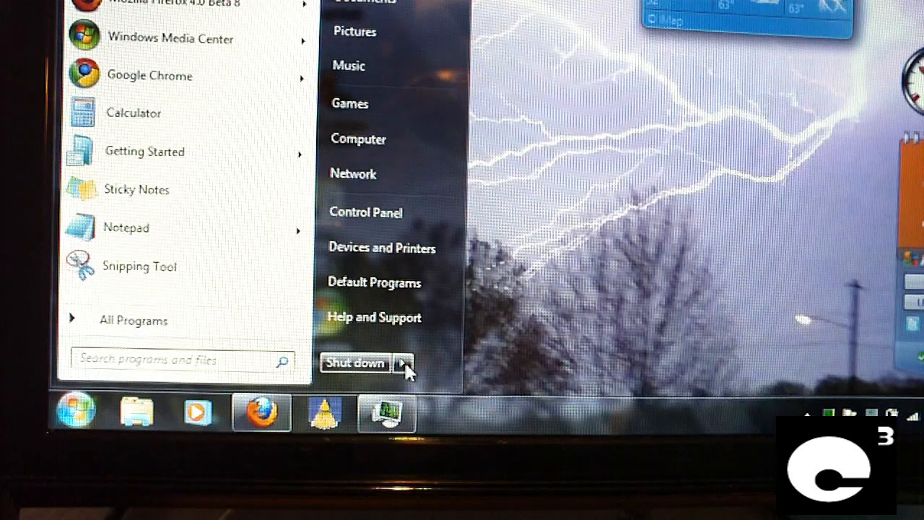
left_click(405, 363)
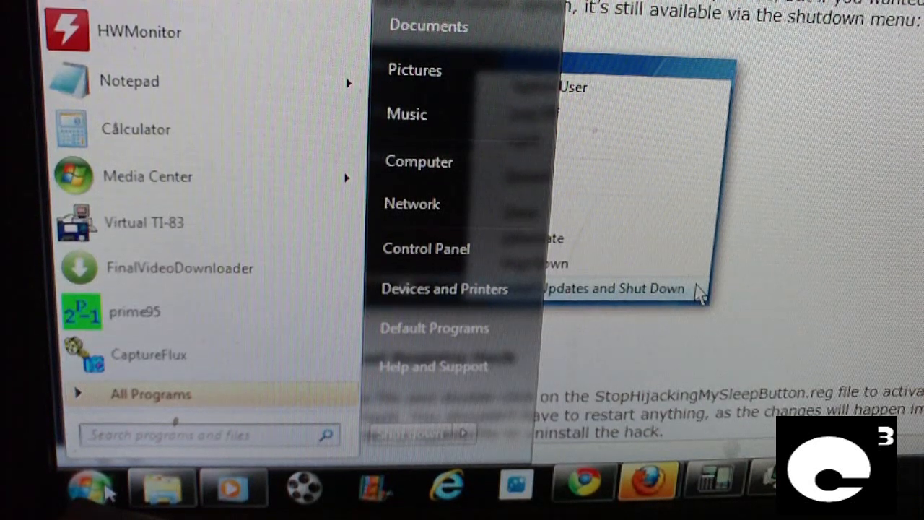
Search the Start menu for gpedit to launch Local Group Policy Editor
type("gped")
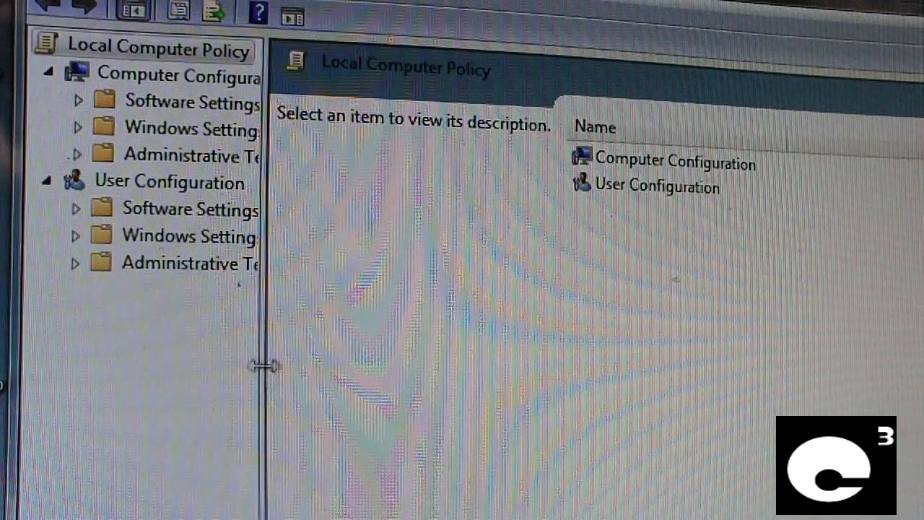
Widen the tree and open User Configuration > Administrative Templates > Windows Components
left_click_drag(264, 365, 374, 353)
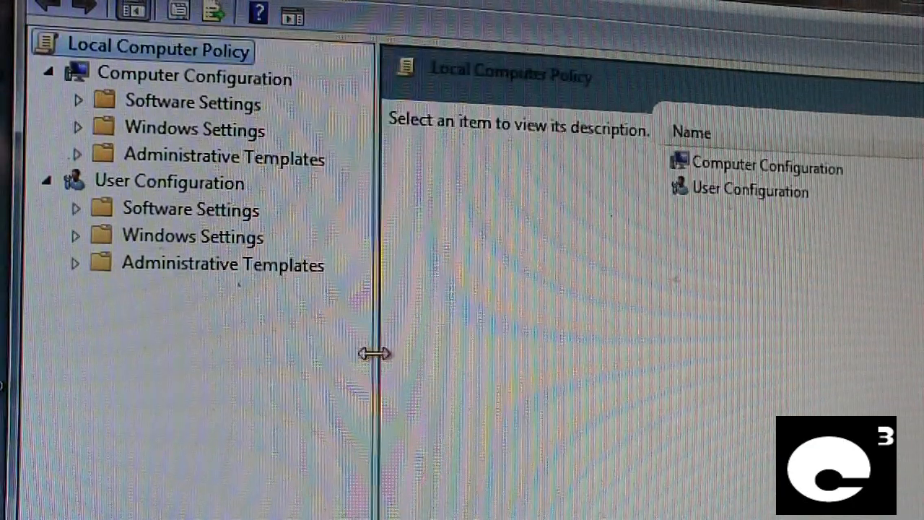
left_click(169, 182)
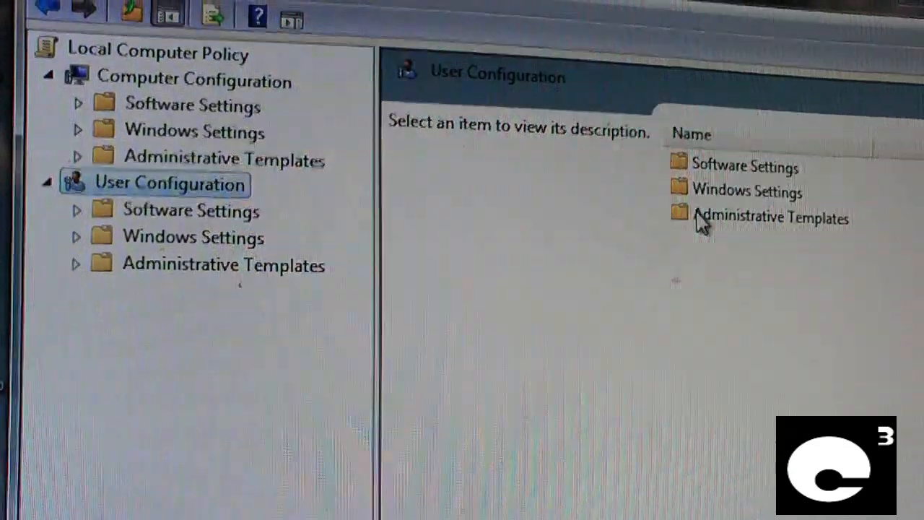
left_click(771, 217)
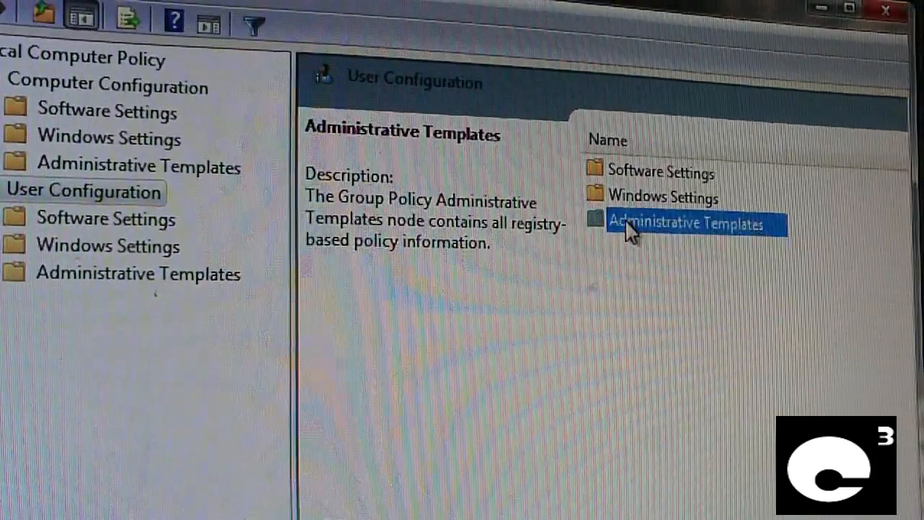
double_click(687, 223)
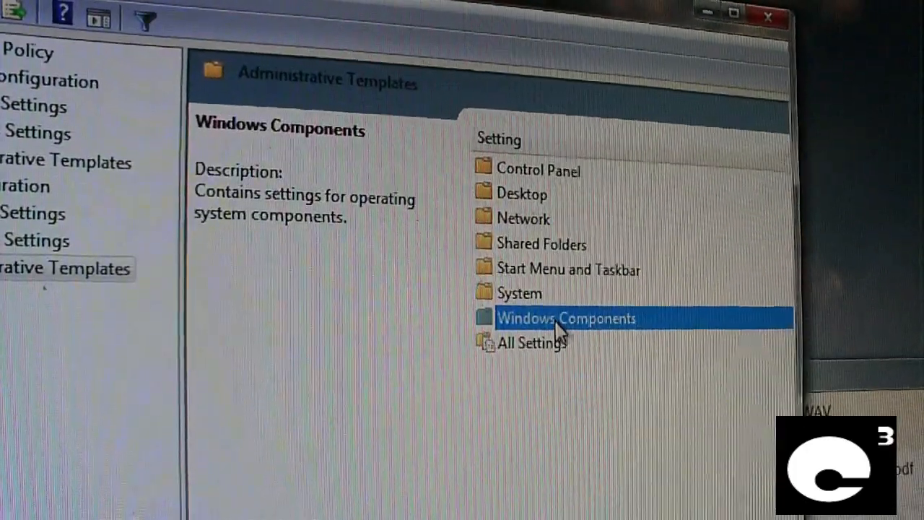
double_click(567, 318)
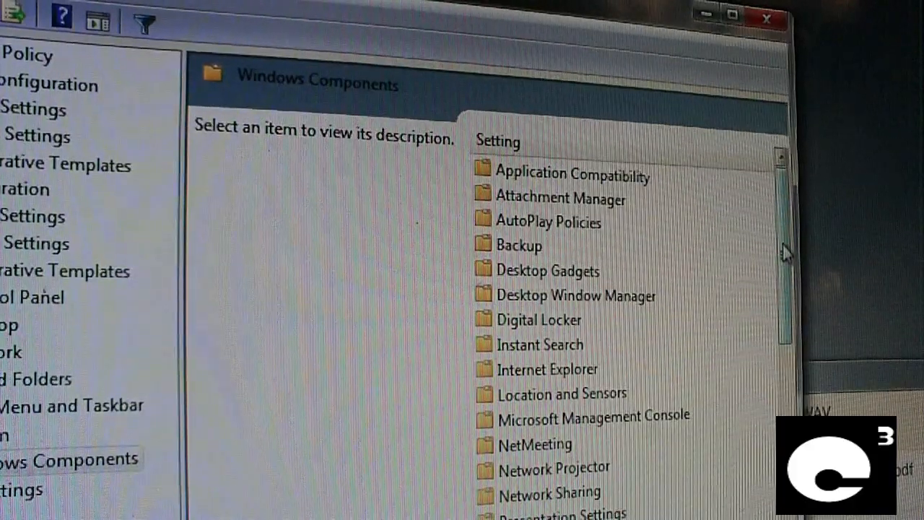
scroll("down", 3)
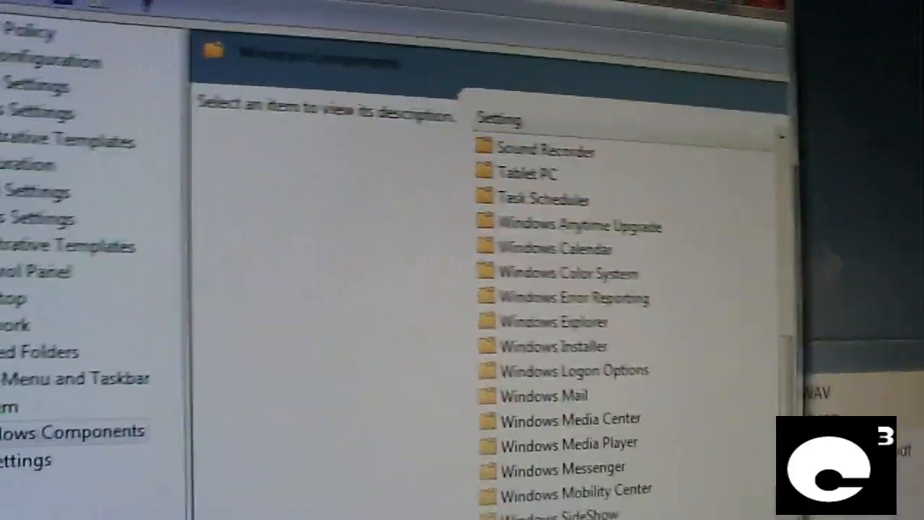
scroll("down", 3)
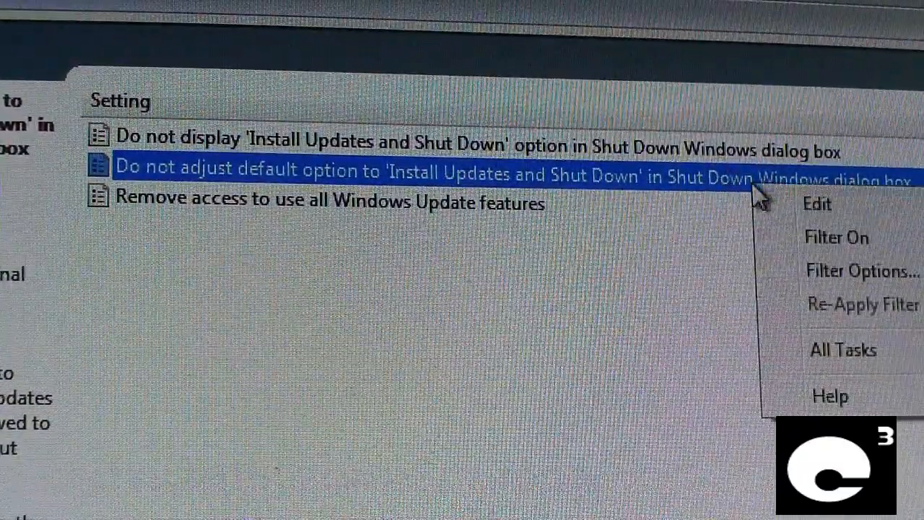
mouse_move(687, 322)
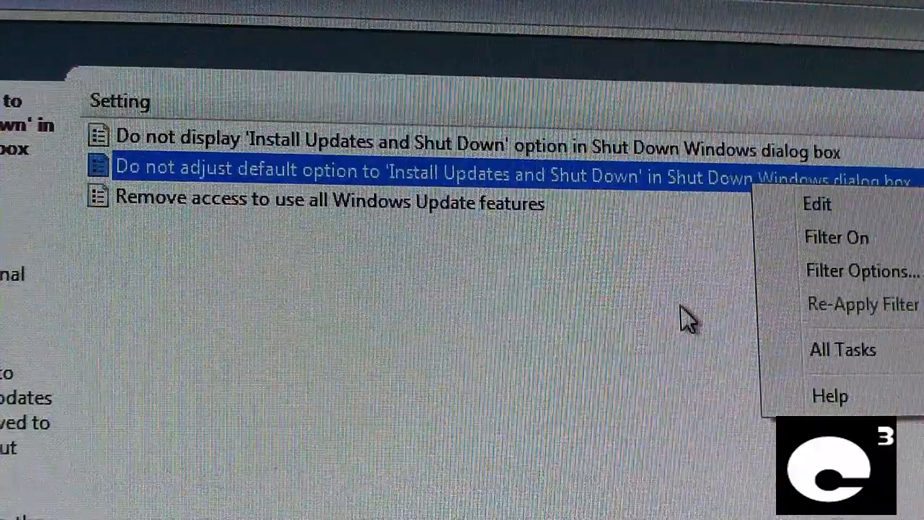